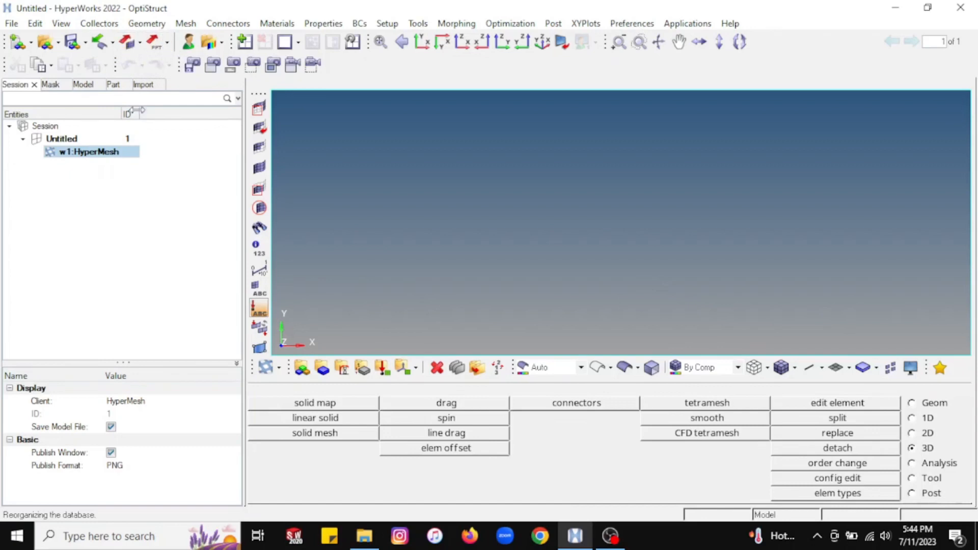
mouse_move(153, 42)
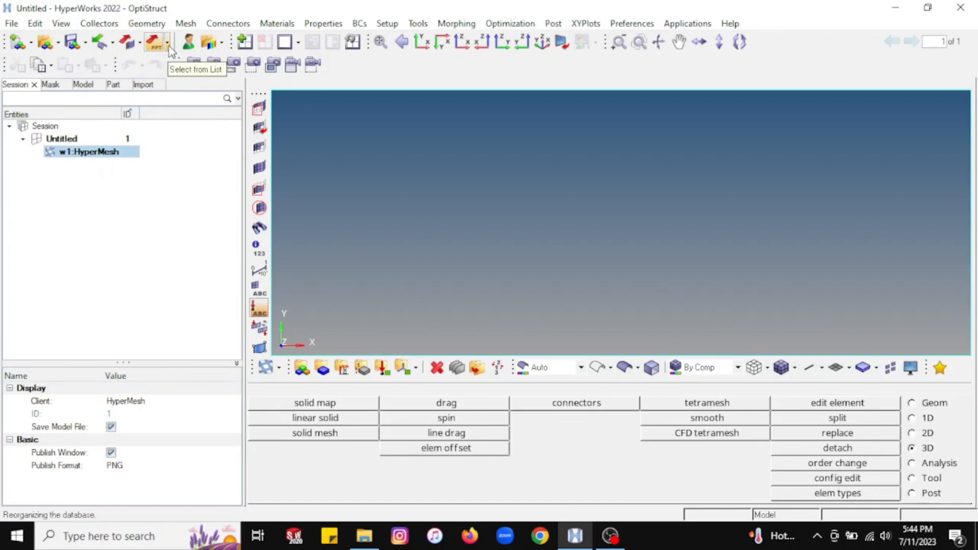
Glance at the export choices, then bring up the import options list.
left_click(128, 42)
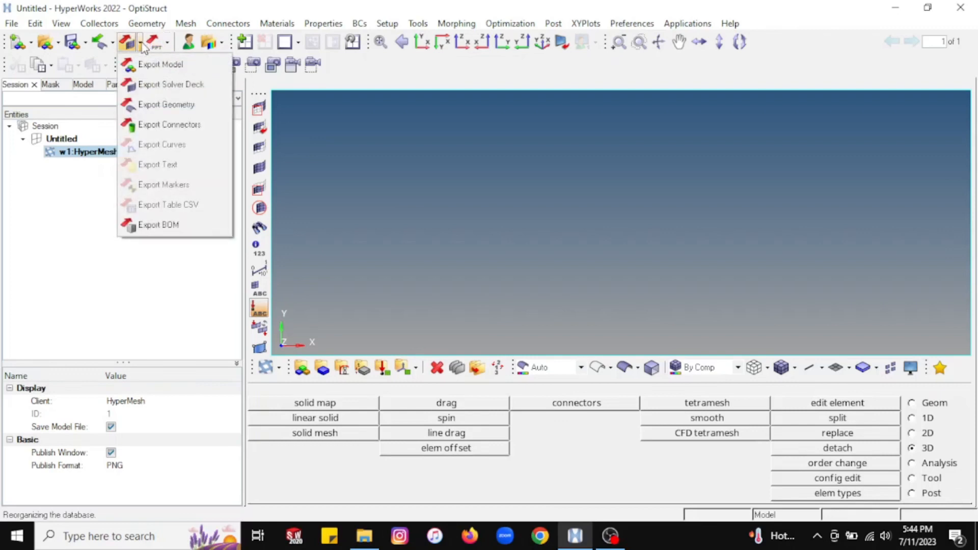
mouse_move(141, 49)
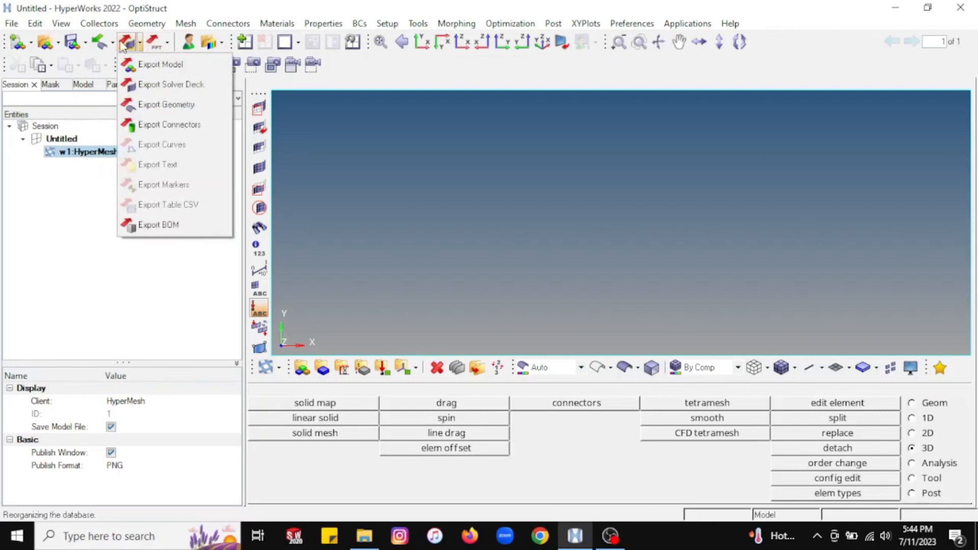
left_click(97, 42)
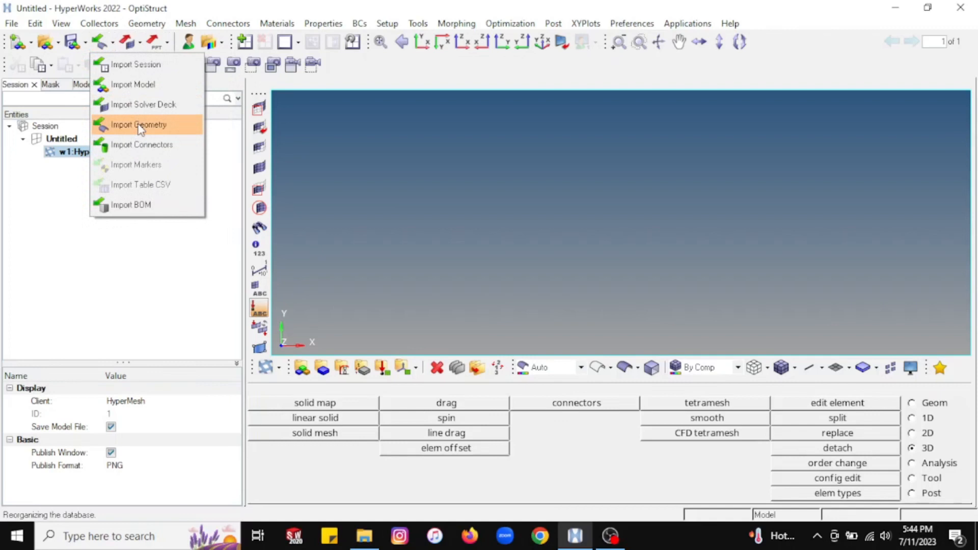
Start a geometry import and review file types, keeping Auto Detect.
left_click(139, 124)
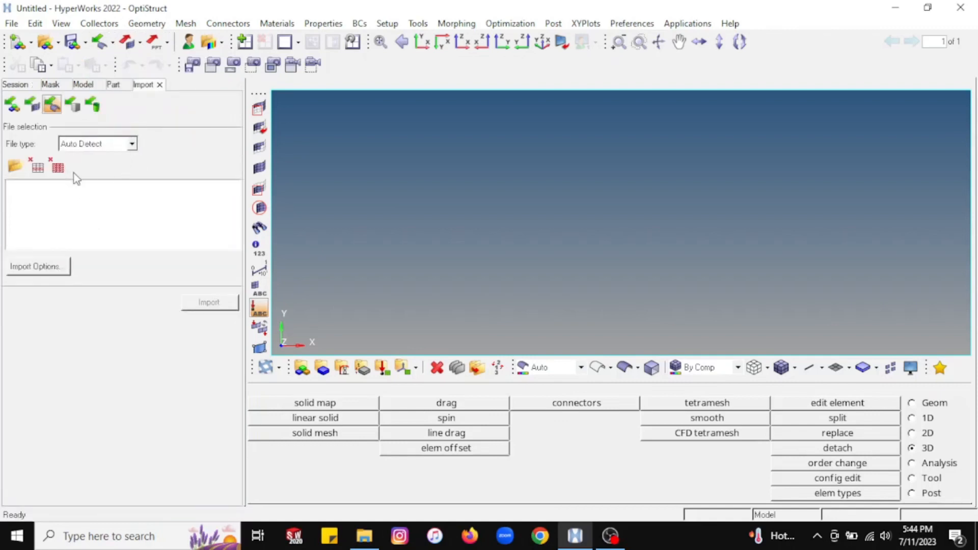
mouse_move(9, 156)
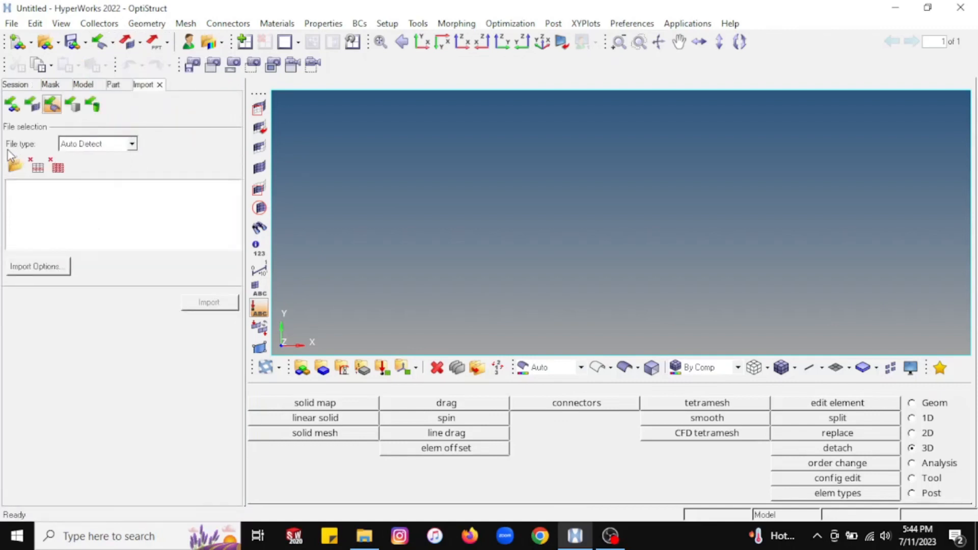
left_click(131, 143)
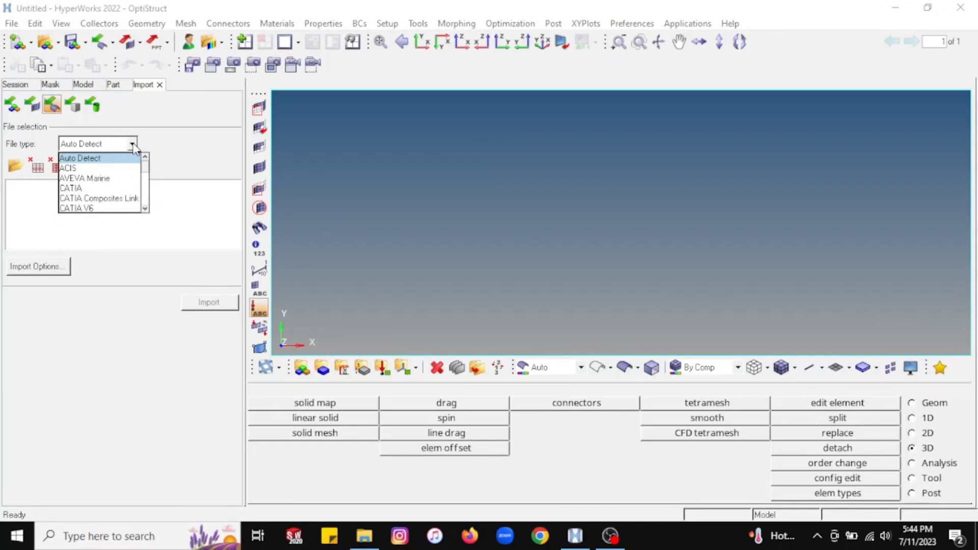
scroll("down", 3)
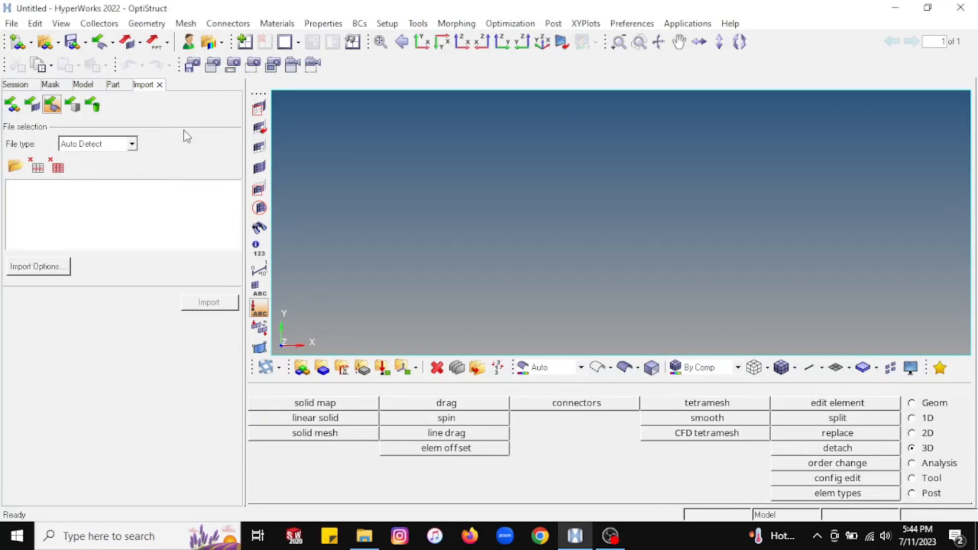
mouse_move(180, 144)
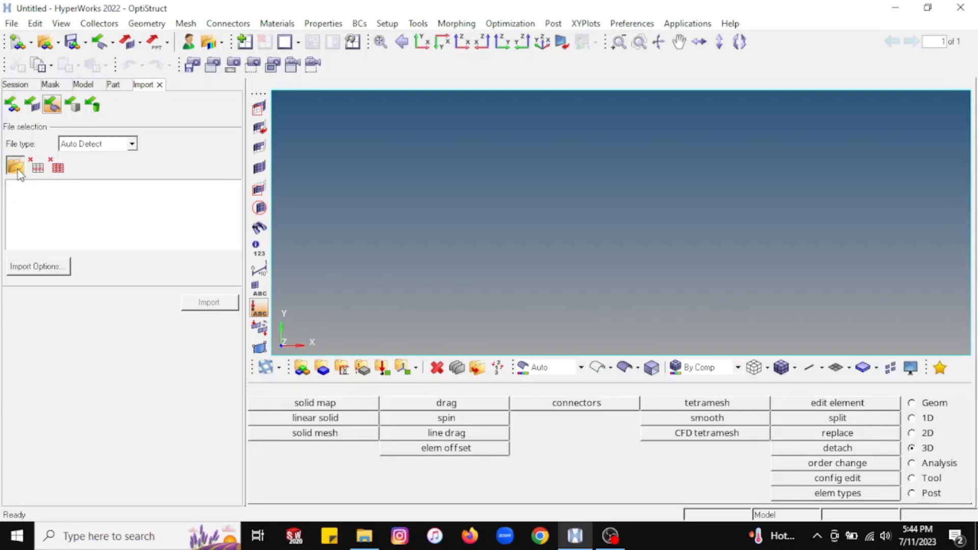
Choose Beam.stp from Documents as the geometry file to import.
left_click(15, 167)
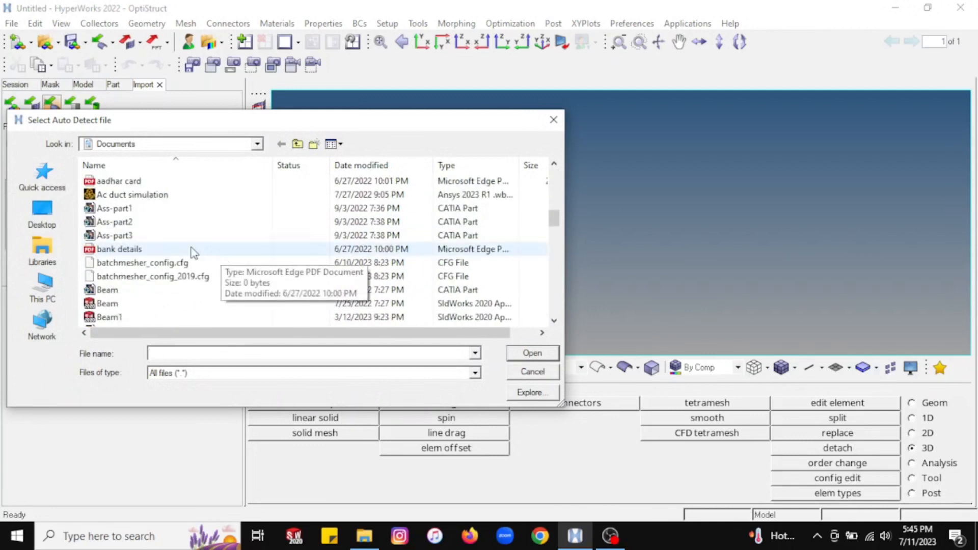
scroll("down", 3)
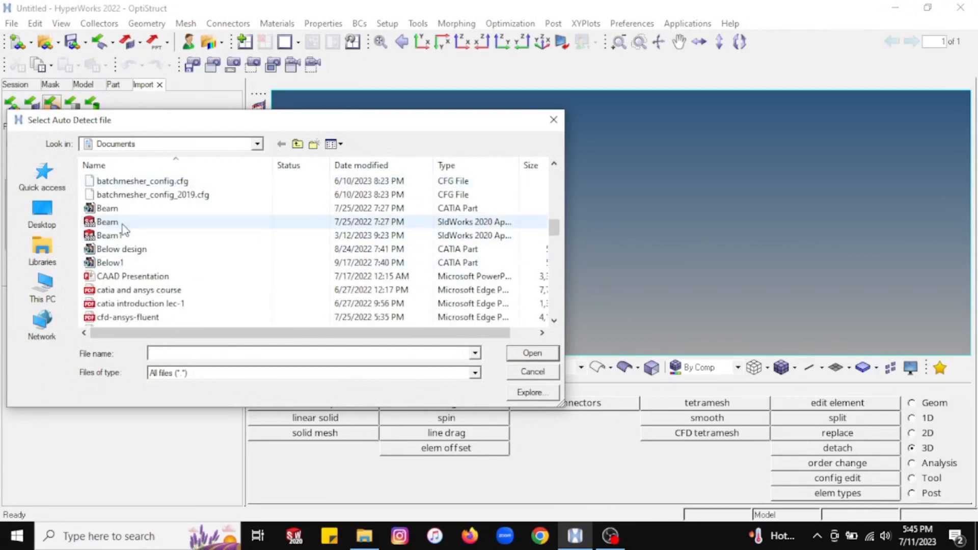
left_click(107, 223)
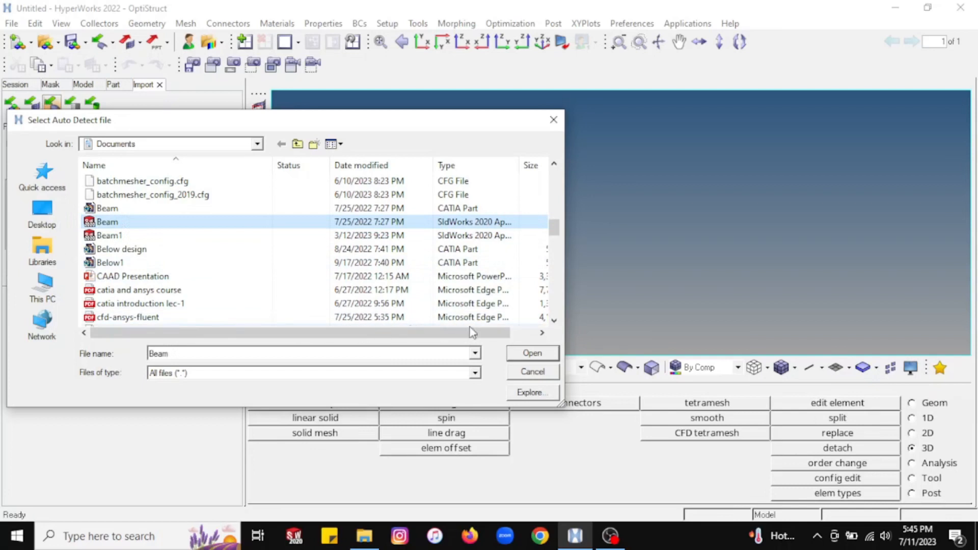
left_click(531, 372)
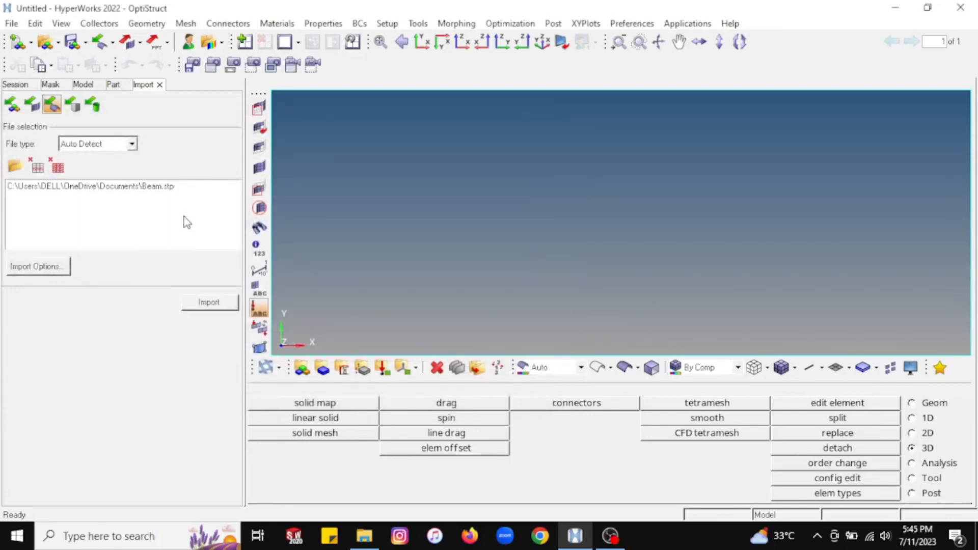
Import Beam.stp so the beam geometry appears in the model.
left_click(208, 302)
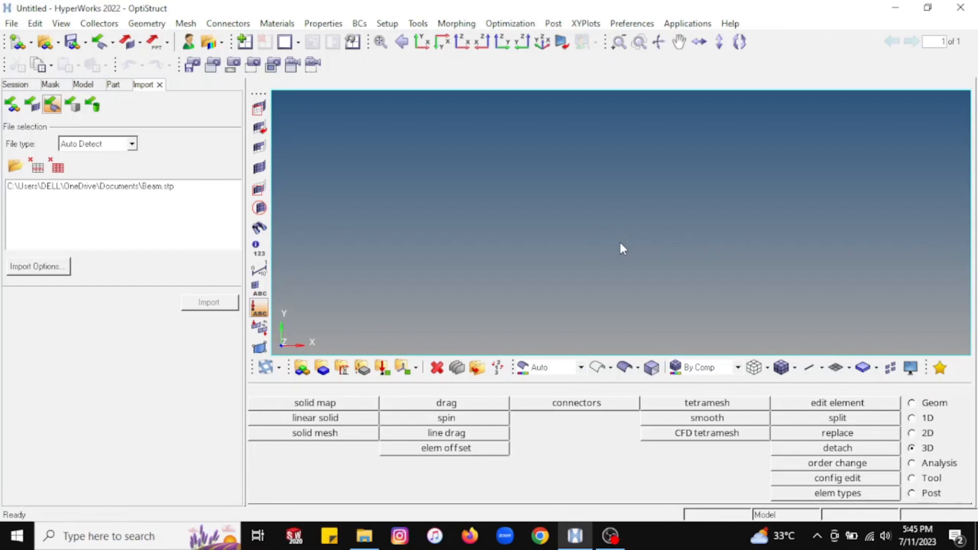
left_click(208, 302)
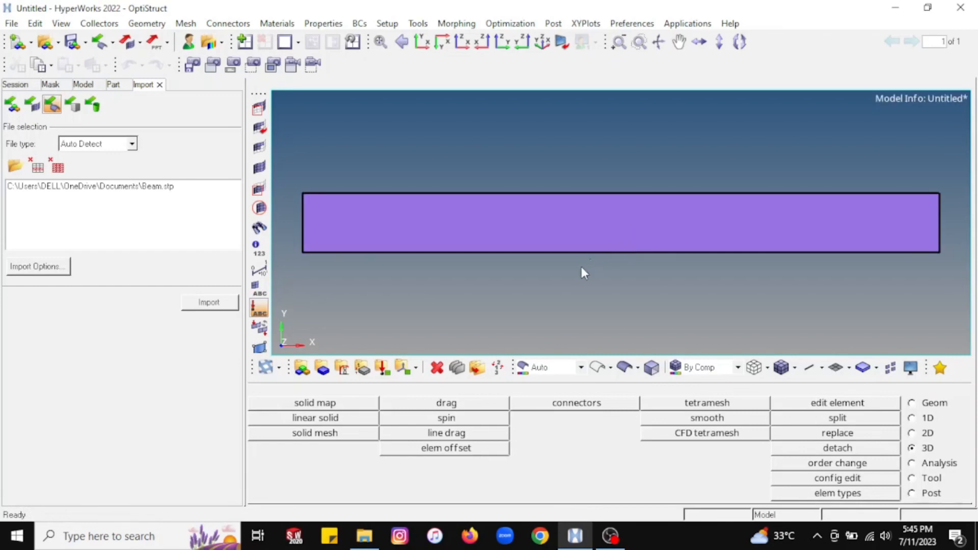
mouse_move(585, 289)
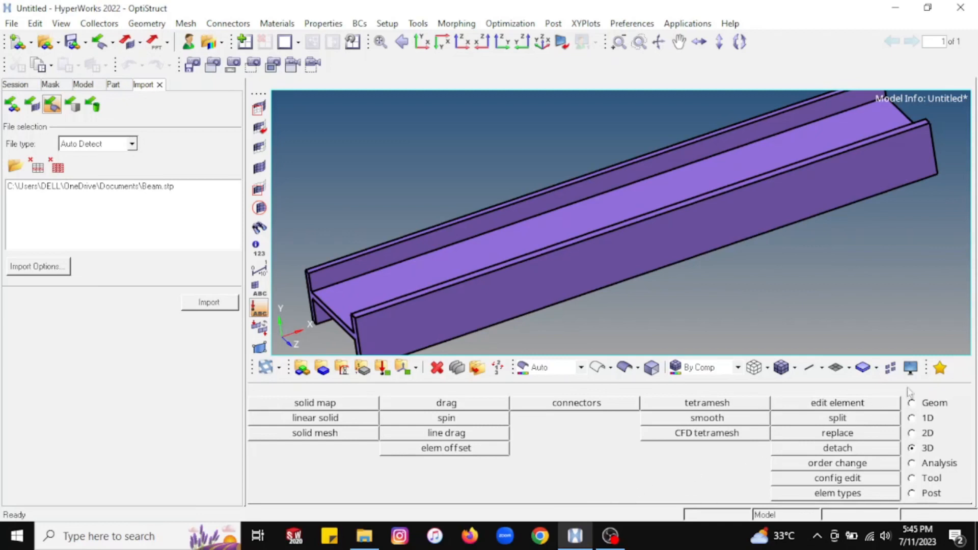
mouse_move(922, 412)
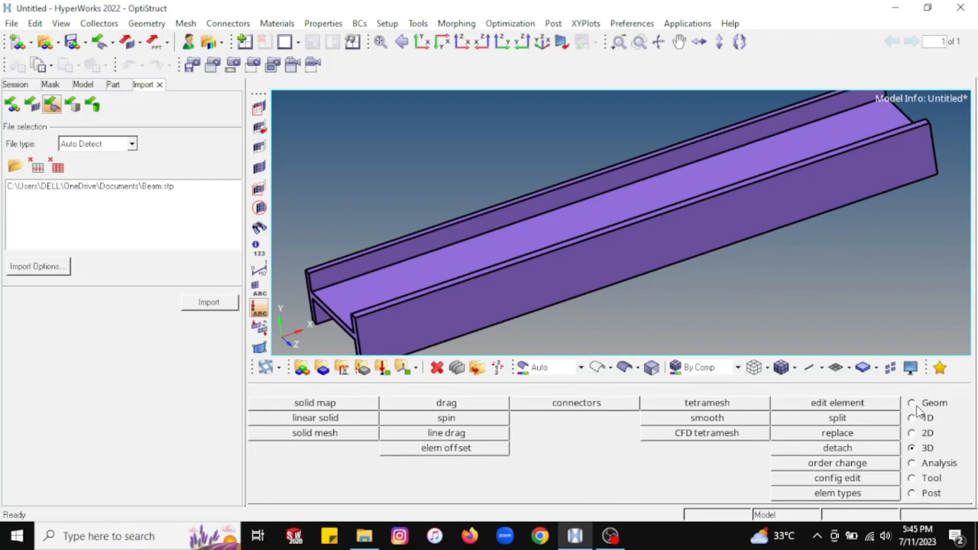
Switch the main panel to the Geom page.
left_click(912, 403)
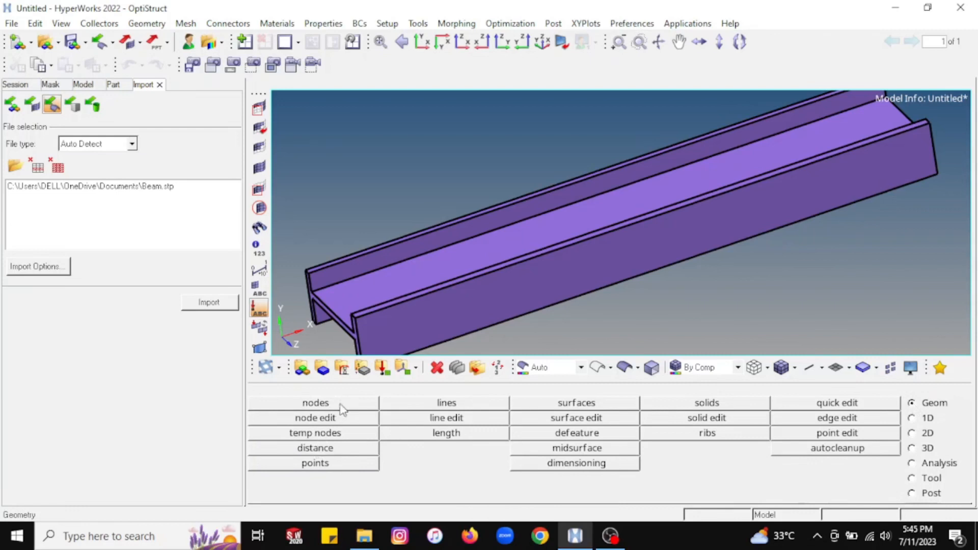
mouse_move(323, 446)
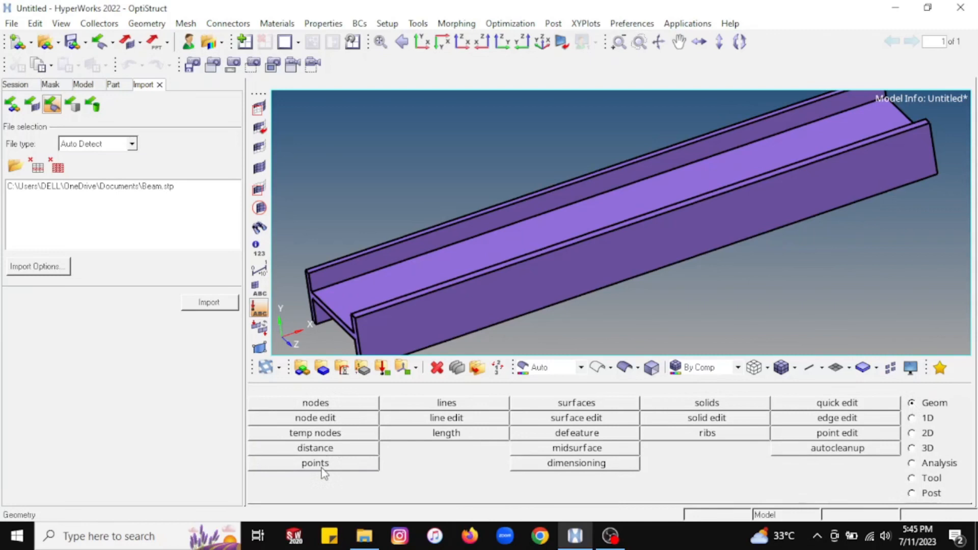
mouse_move(333, 406)
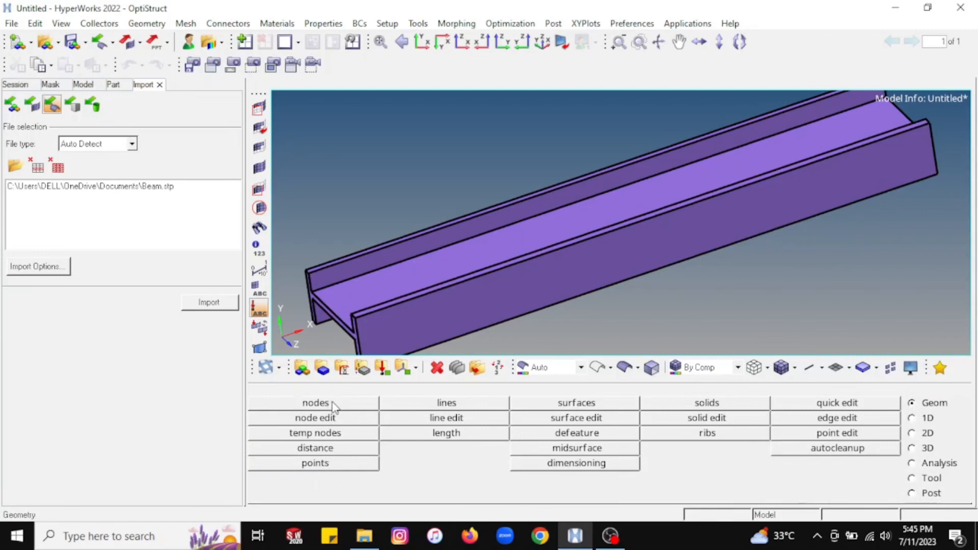
Create a node at coordinates x 400, y 50, z 0 and return to Geom.
left_click(315, 402)
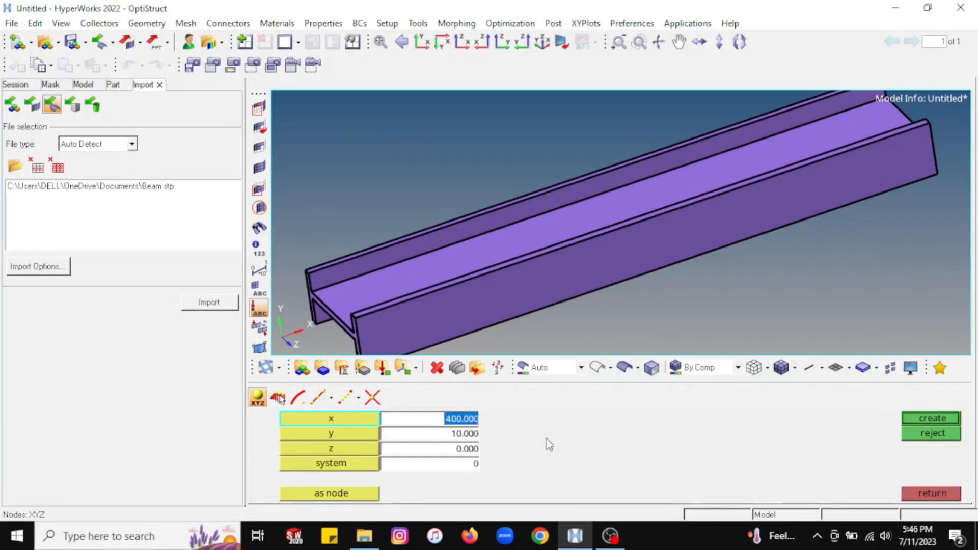
mouse_move(560, 447)
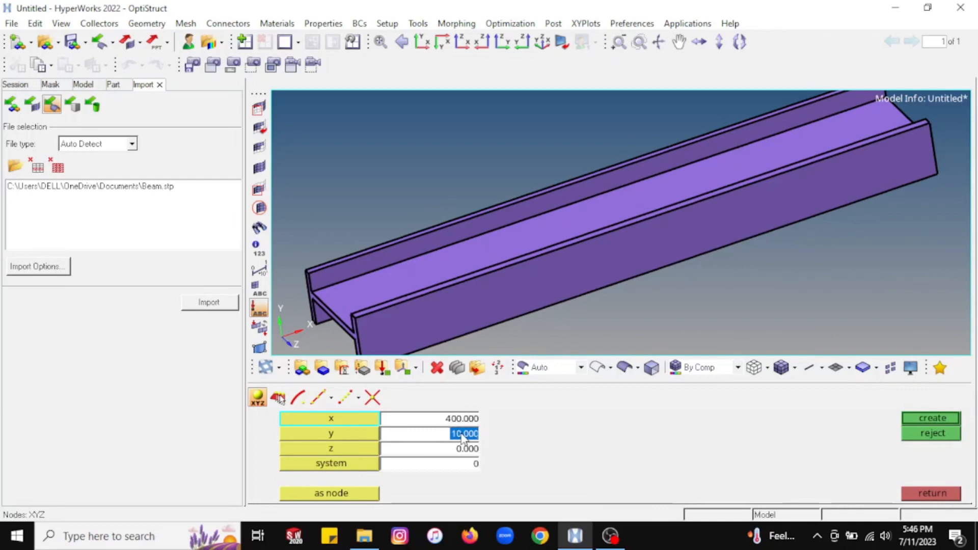
type("50.000")
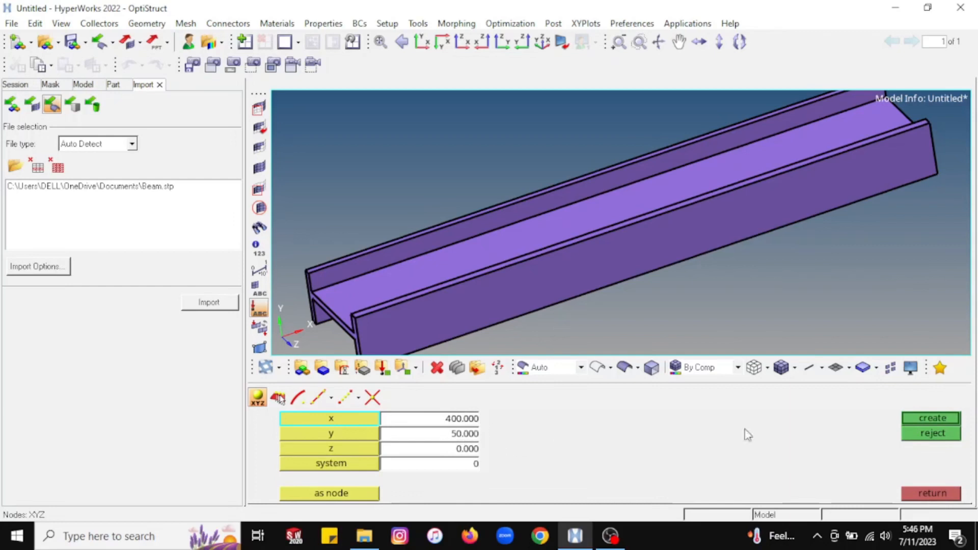
mouse_move(487, 325)
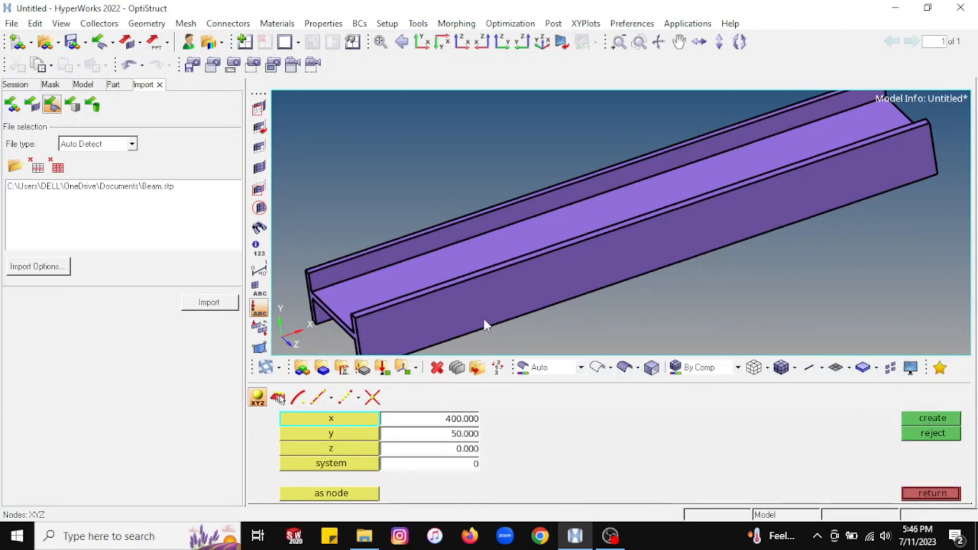
mouse_move(492, 331)
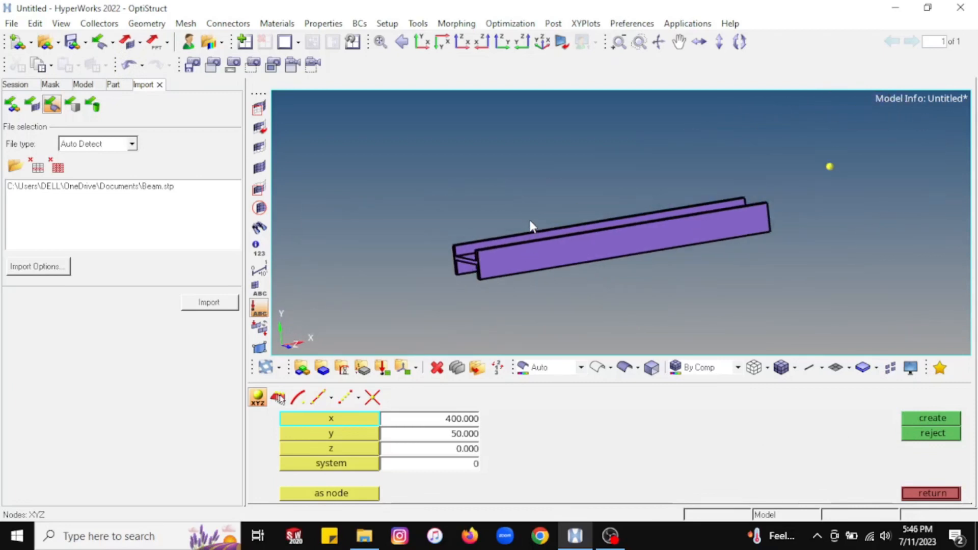
mouse_move(708, 173)
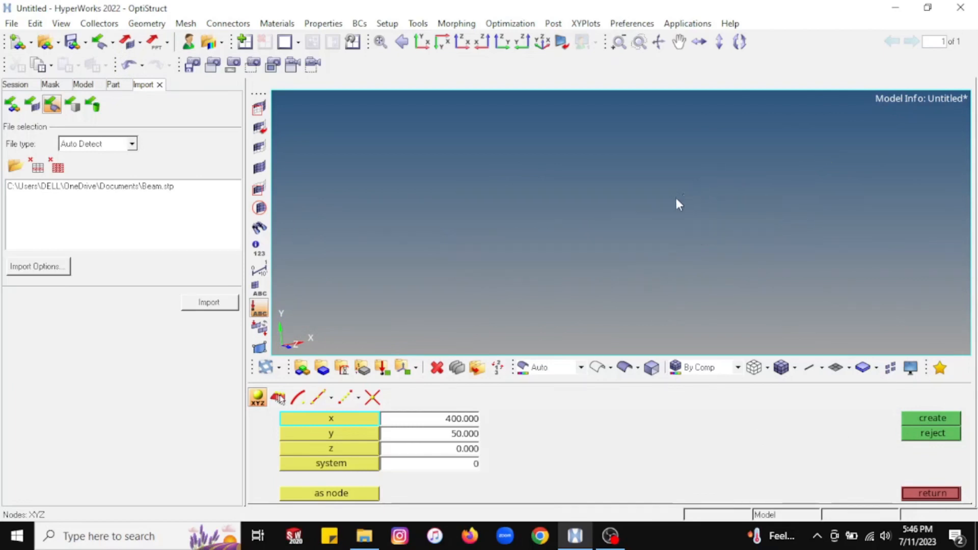
left_click(208, 303)
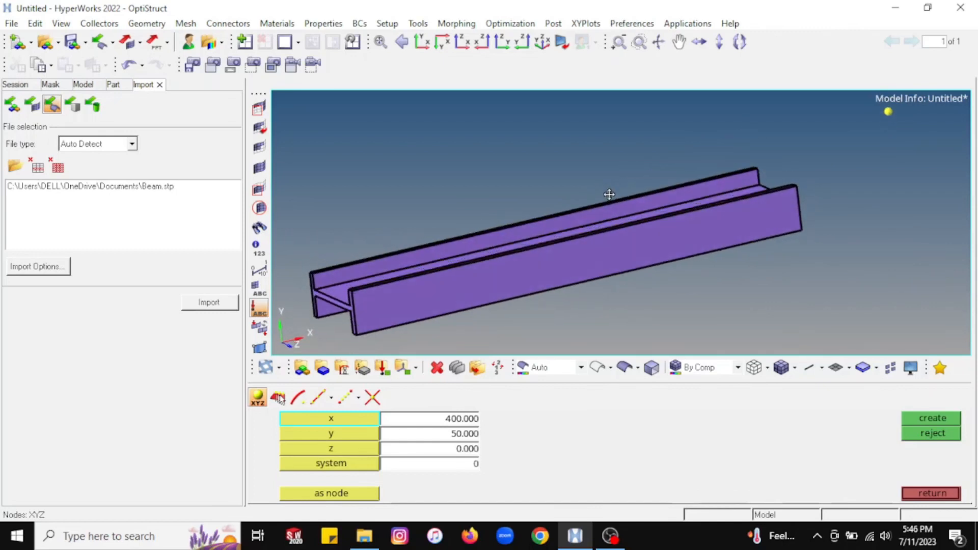
mouse_move(893, 119)
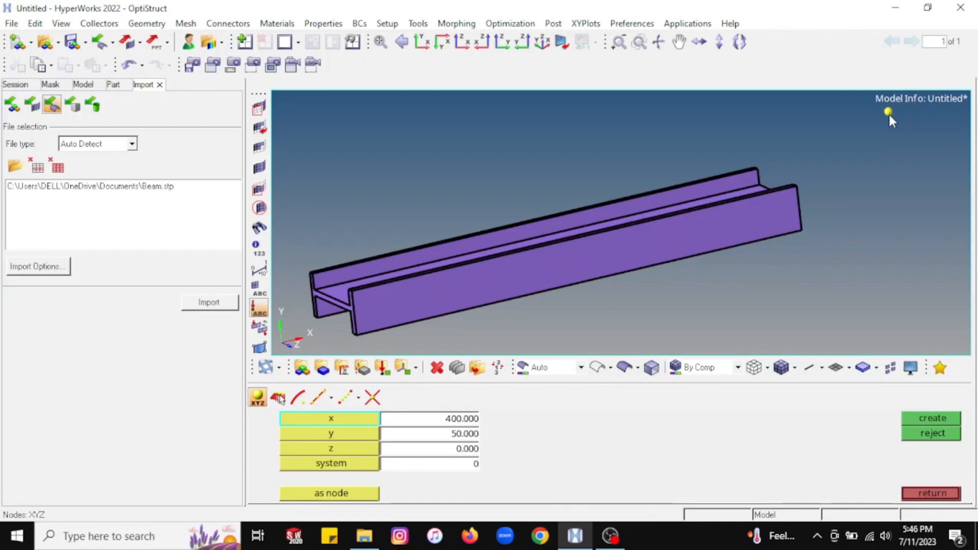
mouse_move(583, 419)
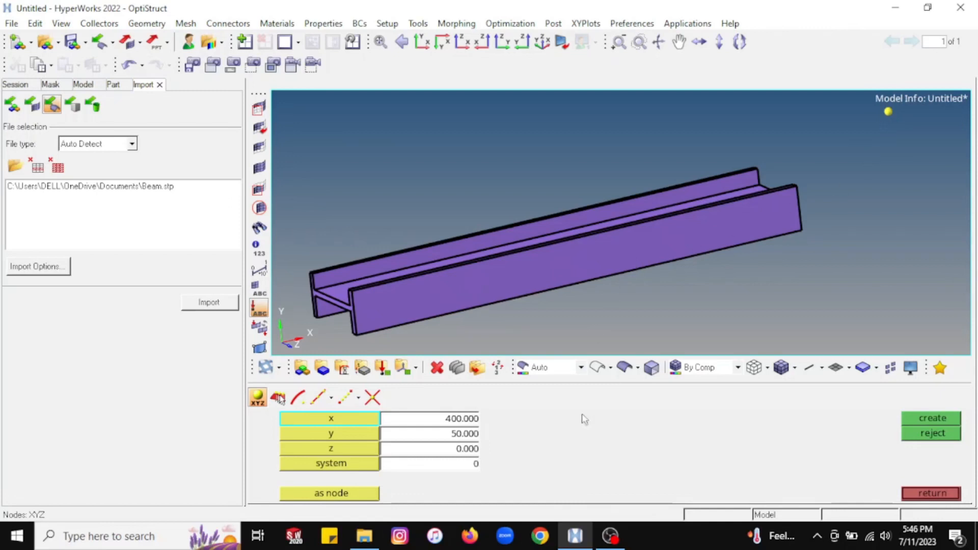
mouse_move(475, 407)
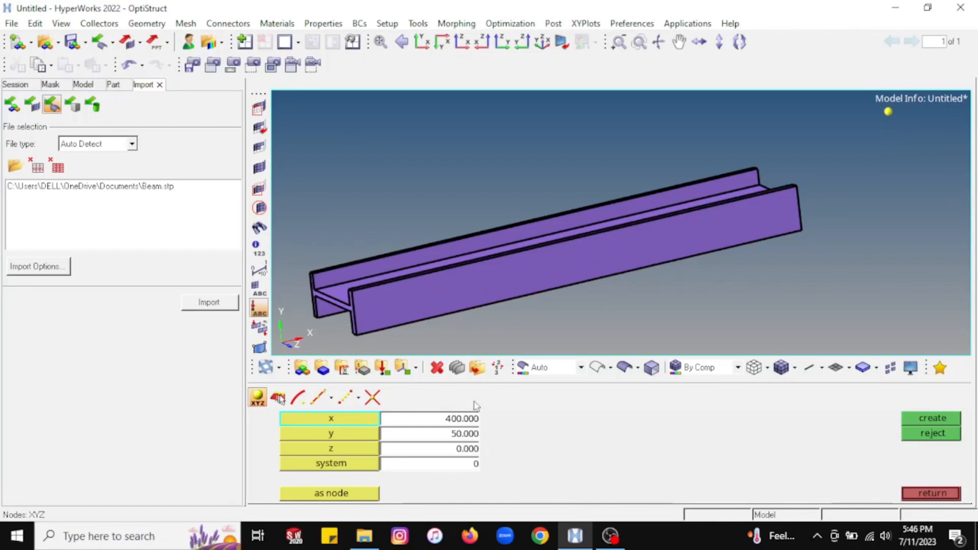
mouse_move(423, 445)
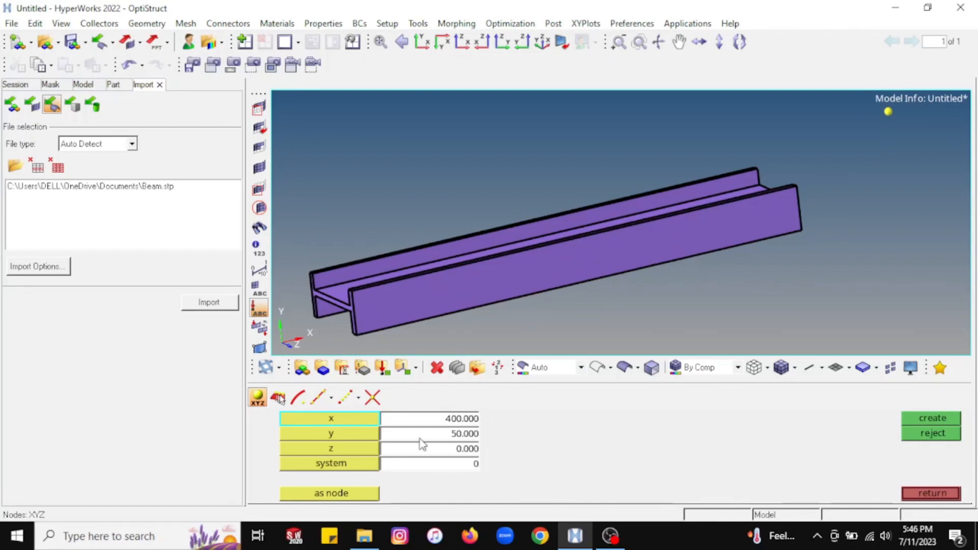
mouse_move(803, 448)
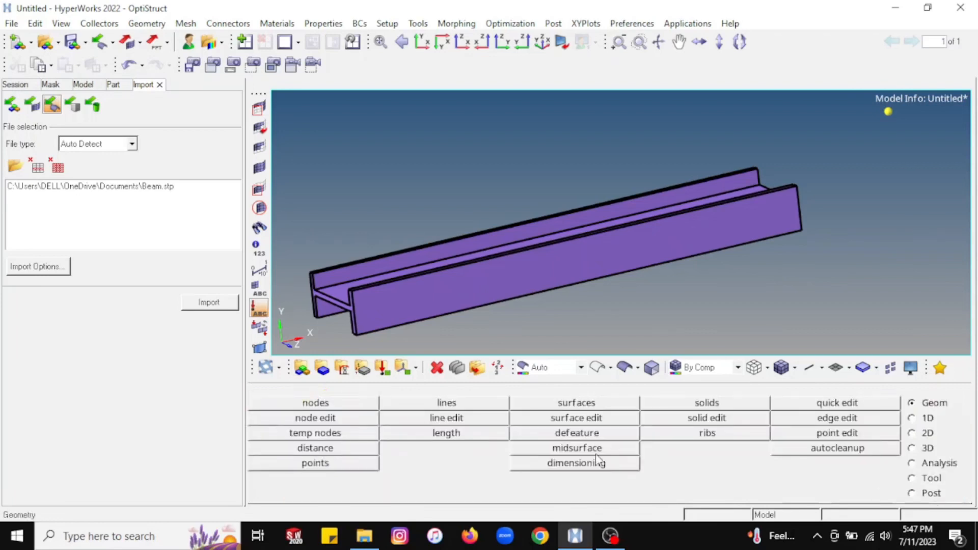
Reopen node creation and switch to the On Geometry subpanel for surface placement.
left_click(314, 402)
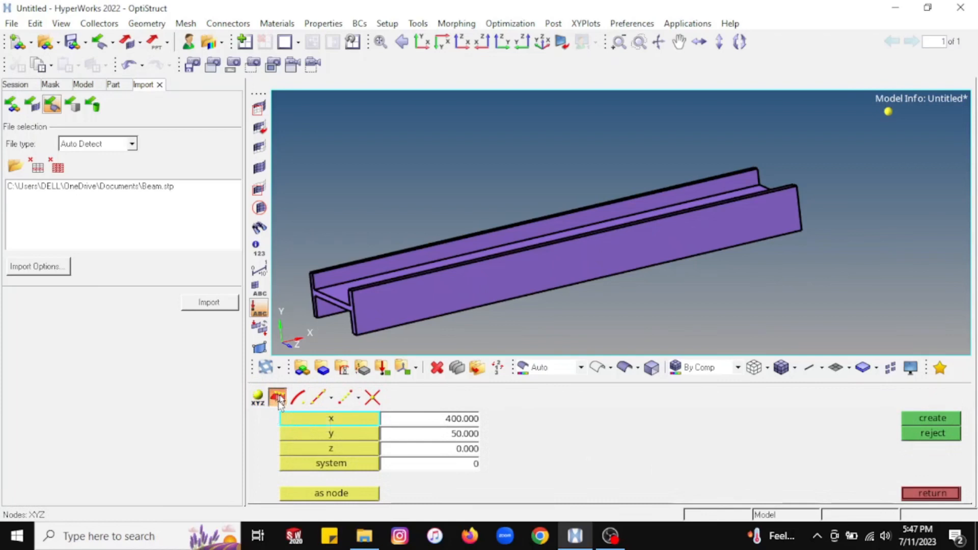
left_click(277, 397)
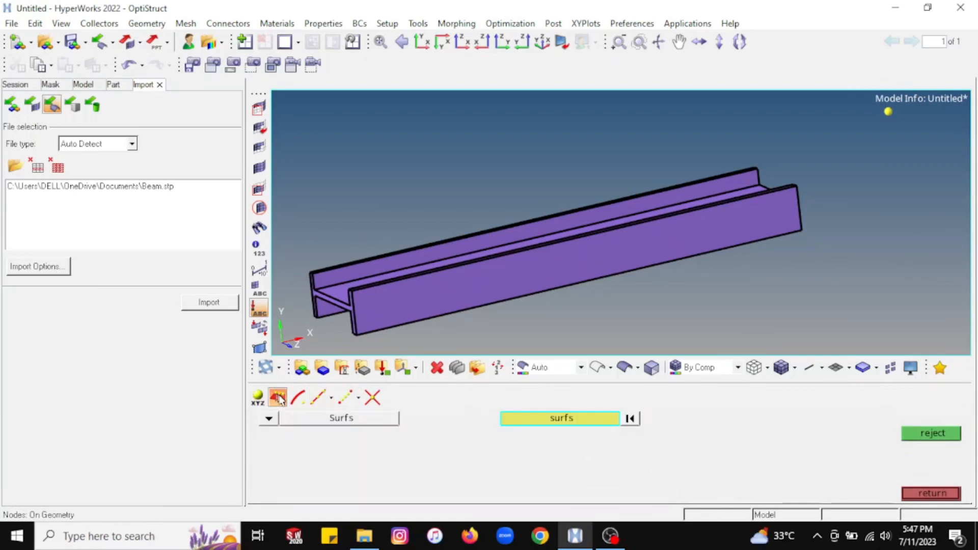
mouse_move(278, 397)
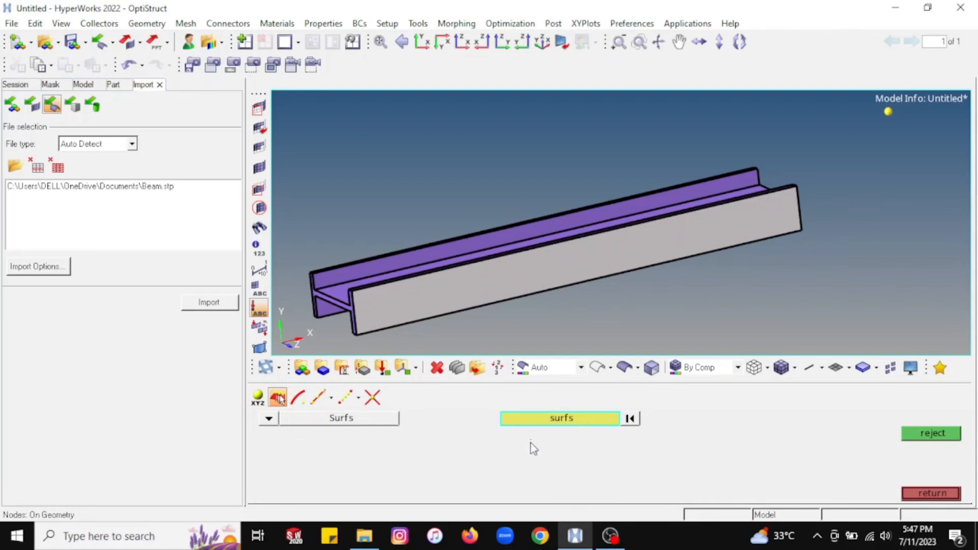
mouse_move(428, 306)
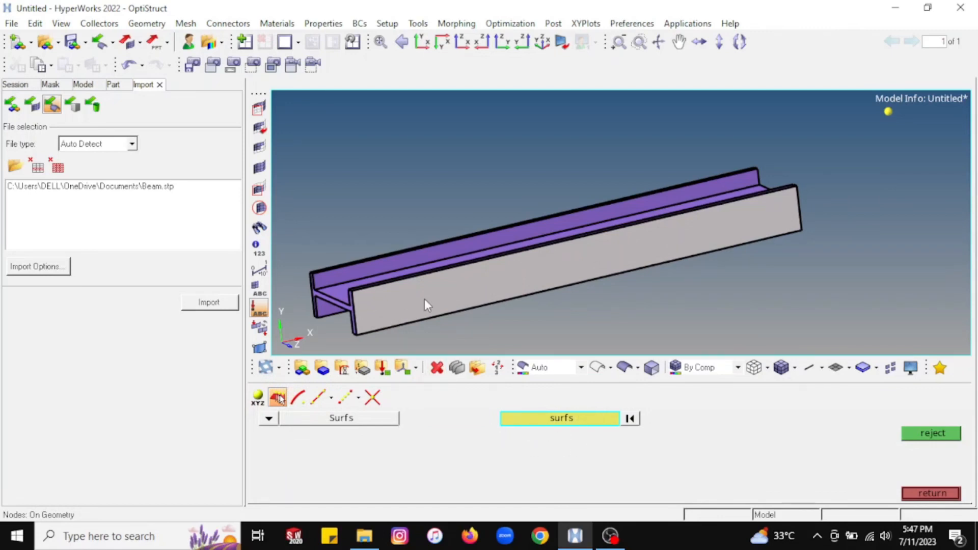
mouse_move(390, 306)
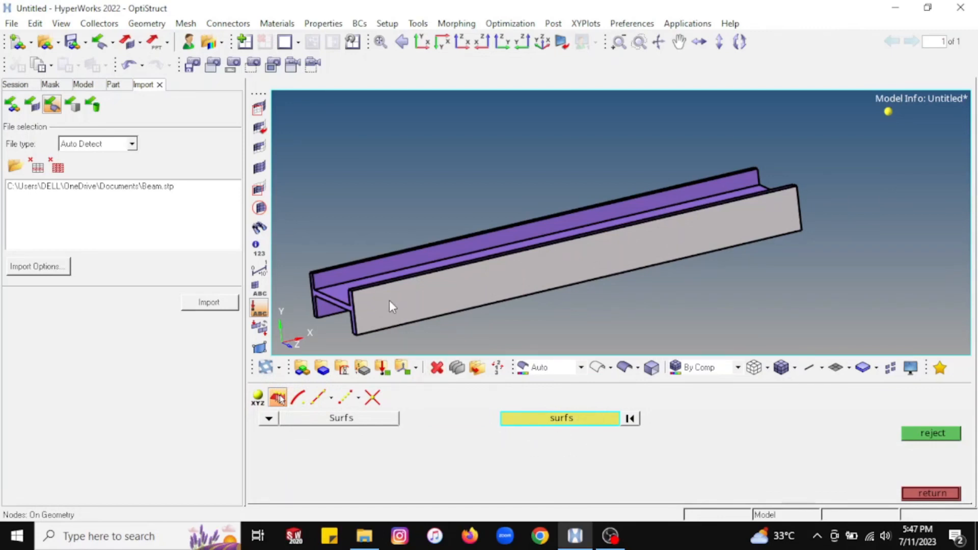
Place nodes across the beam's front flange surface.
left_click(412, 290)
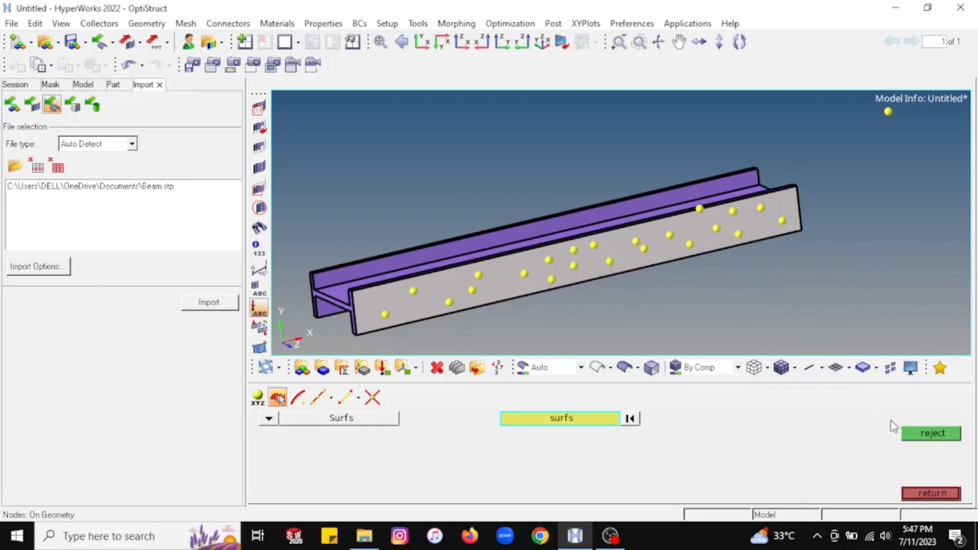
mouse_move(899, 431)
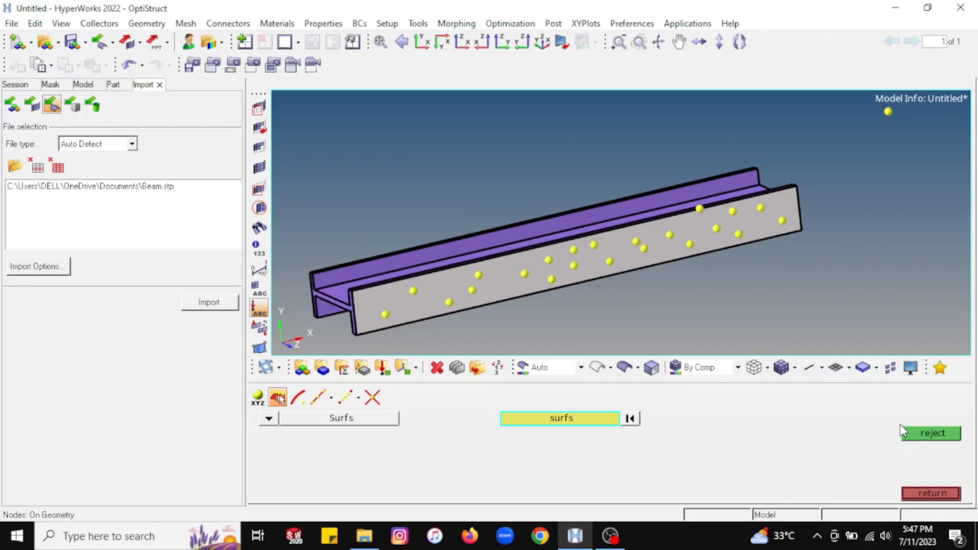
mouse_move(923, 444)
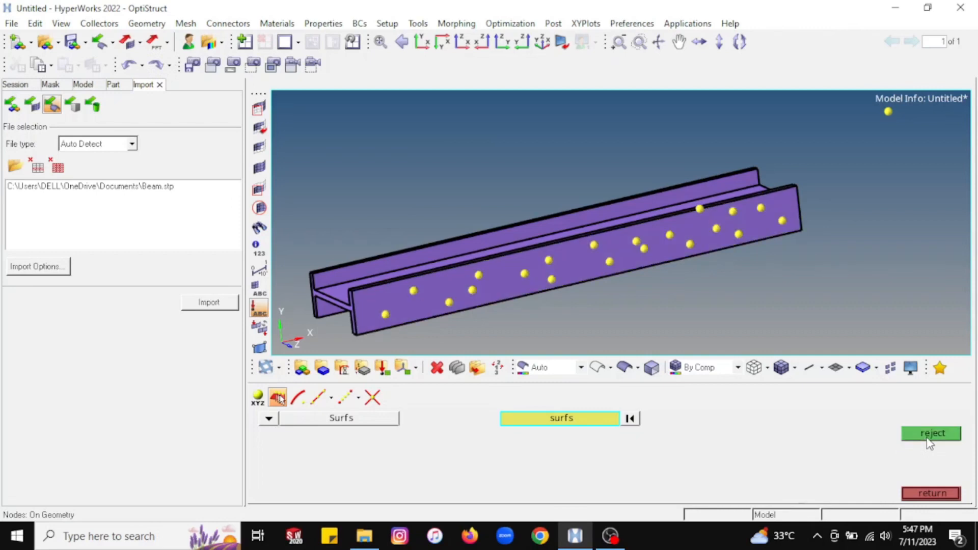
Reject the recently placed flange nodes, leaving one near the left end.
left_click(931, 434)
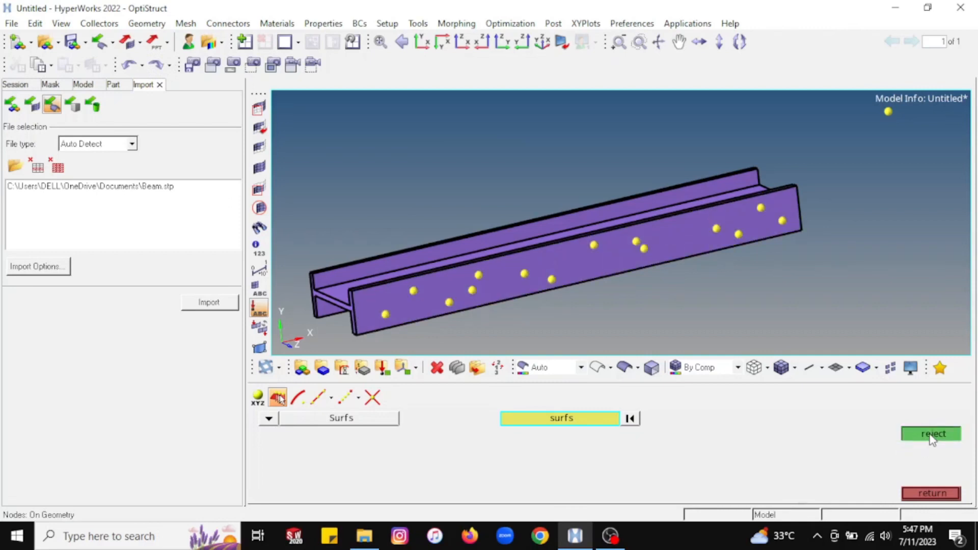
left_click(930, 434)
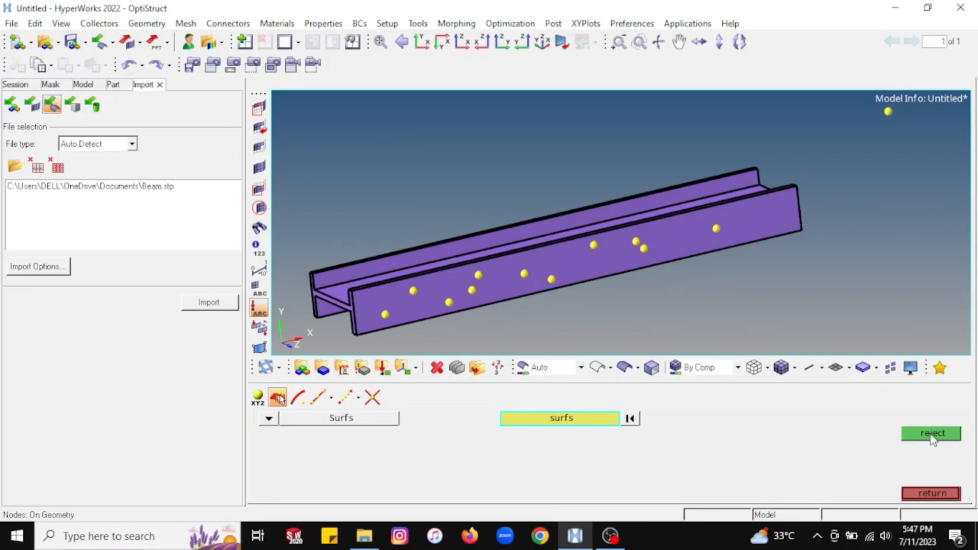
left_click(930, 433)
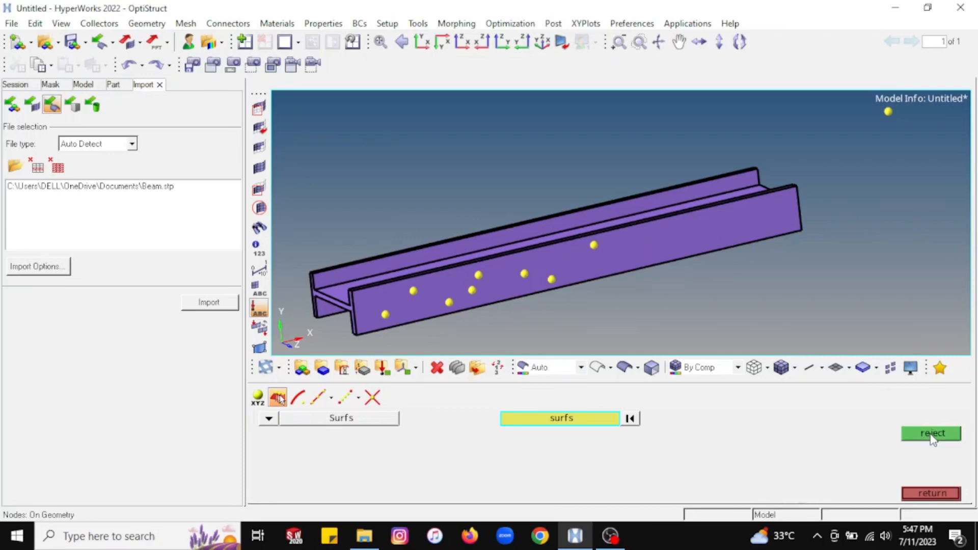
left_click(929, 433)
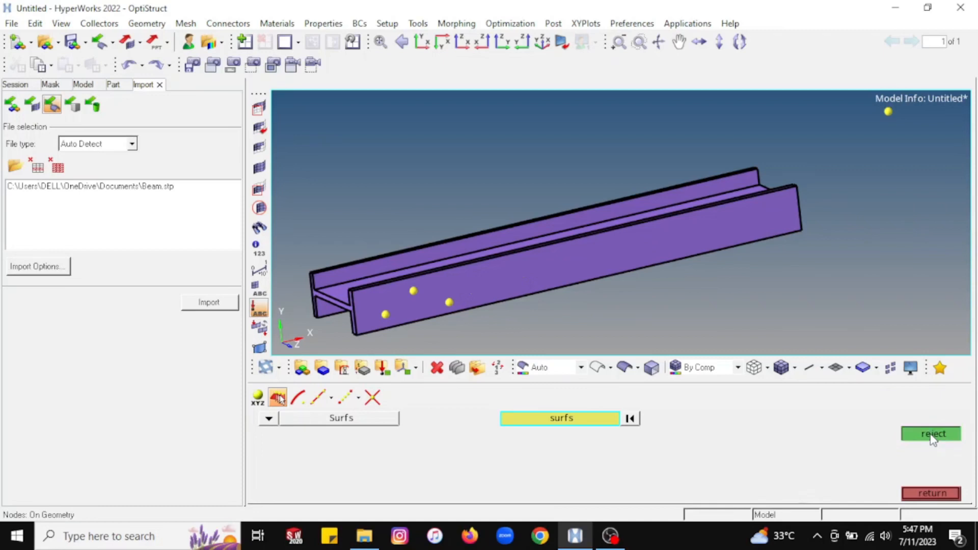
left_click(930, 433)
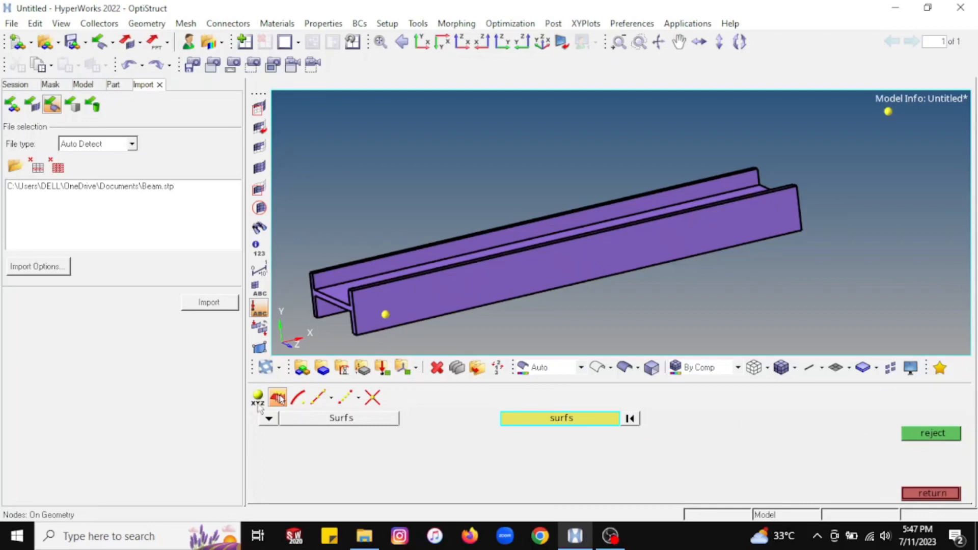
mouse_move(458, 219)
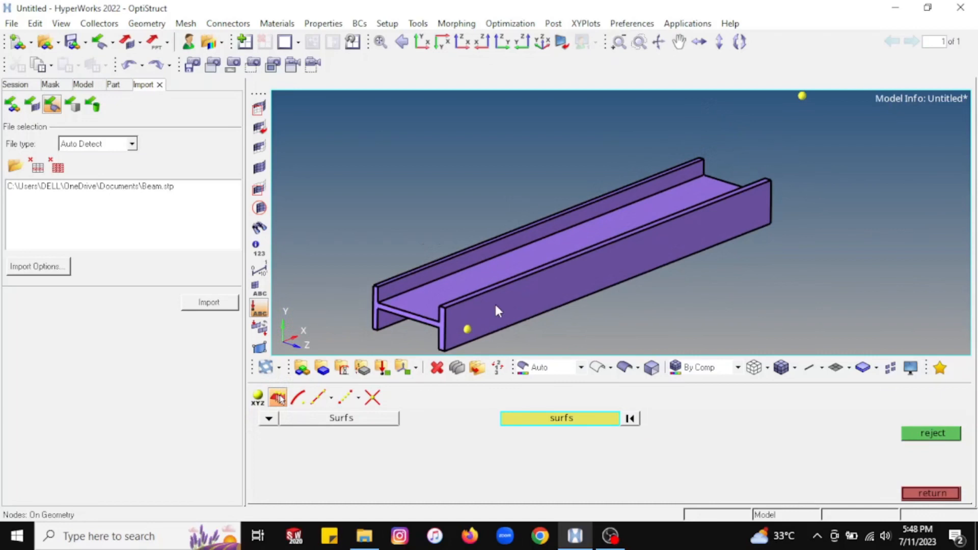
Select the web surface between the flanges and place about twenty nodes on it.
left_click(545, 256)
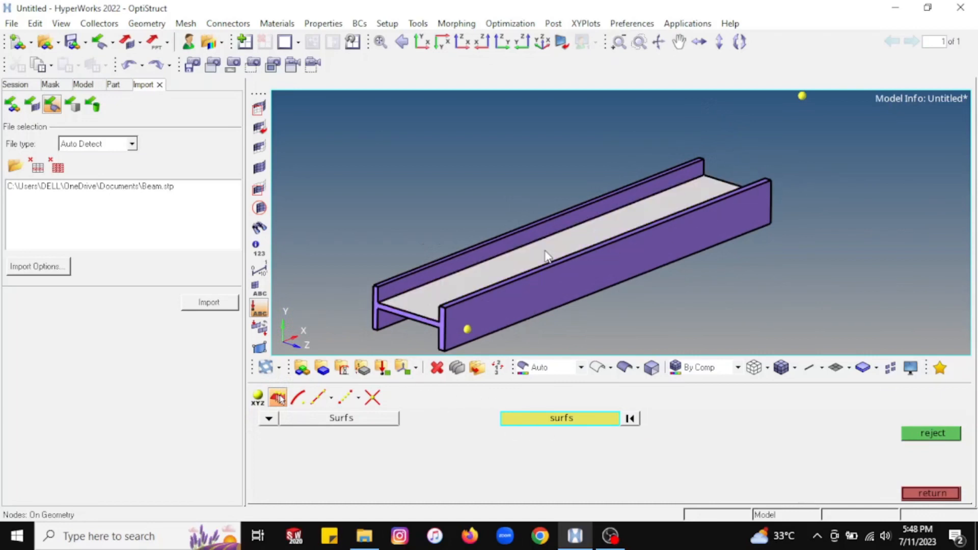
mouse_move(524, 269)
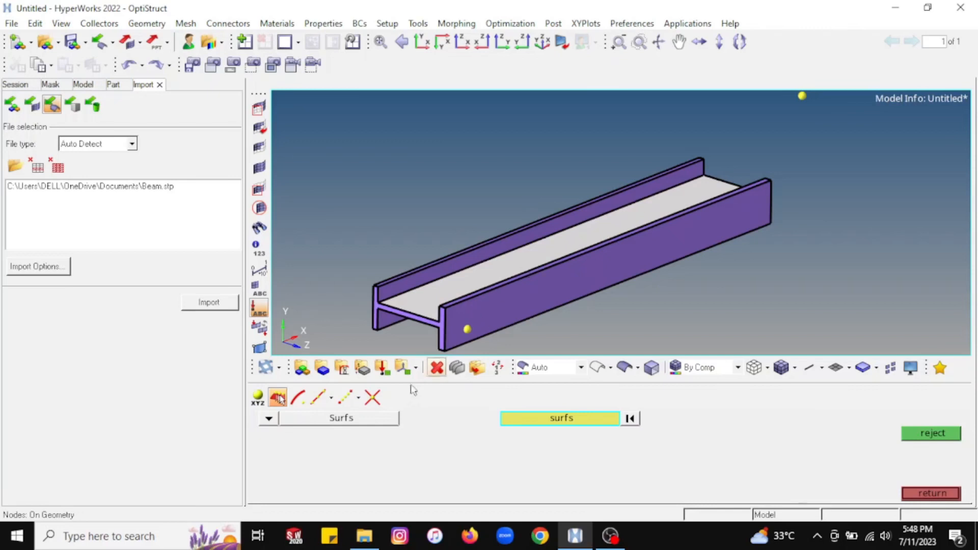
mouse_move(278, 398)
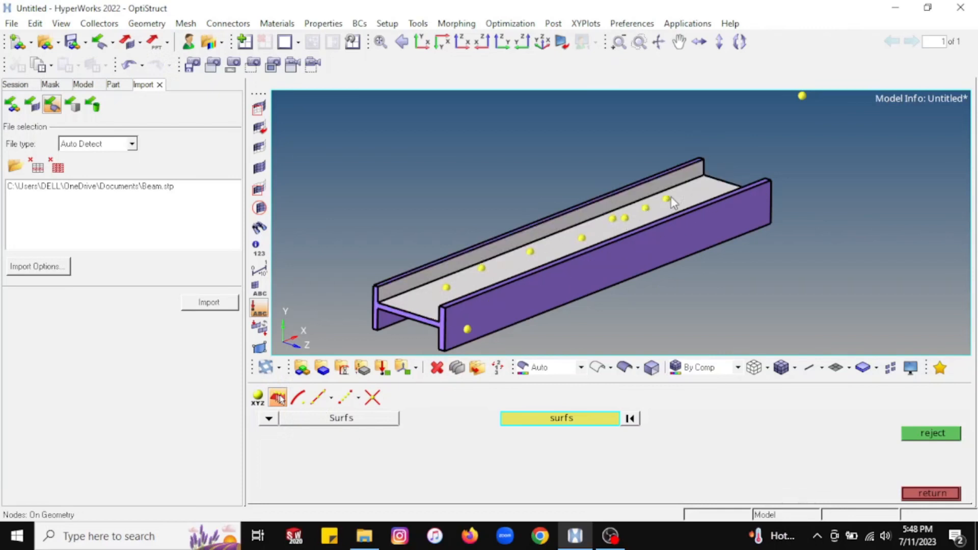
mouse_move(458, 292)
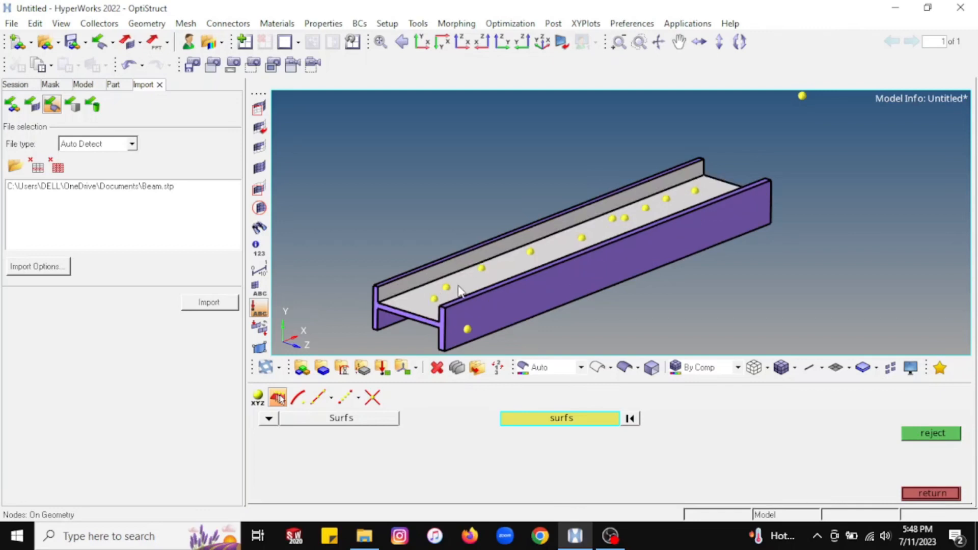
mouse_move(546, 259)
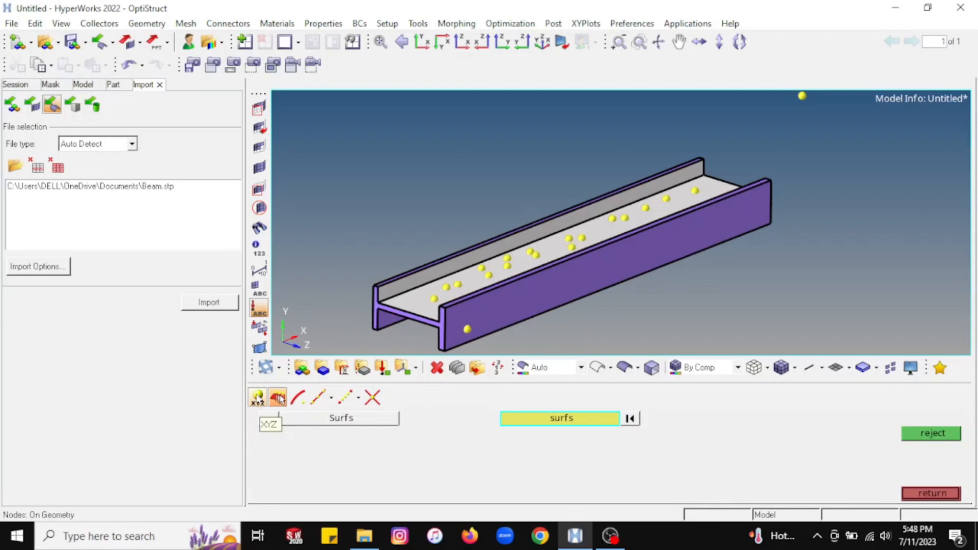
left_click(258, 397)
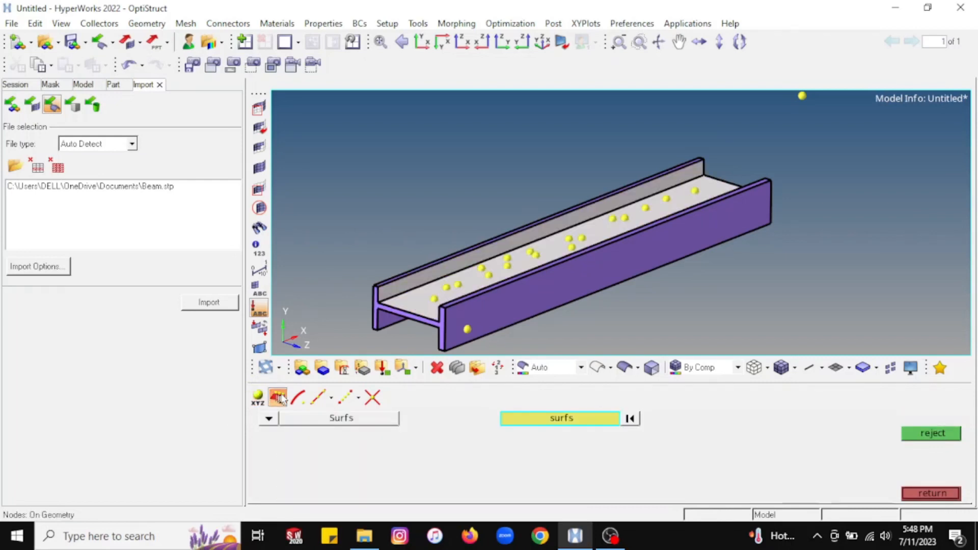